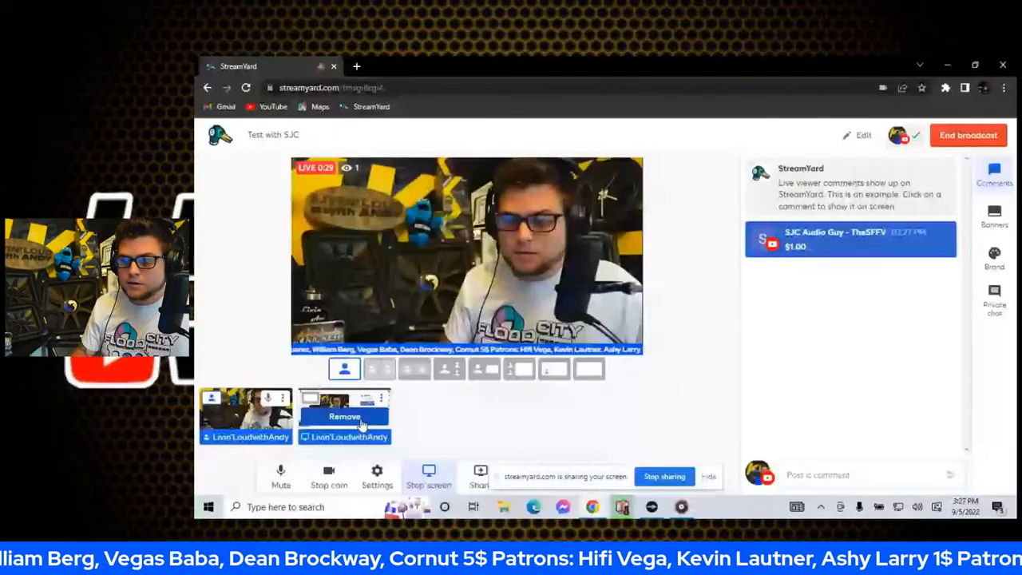
- Show the $1.00 super chat from SJC Audio Guy over the shared-screen broadcast
{"action": "left_click", "coordinate": [521, 367]}
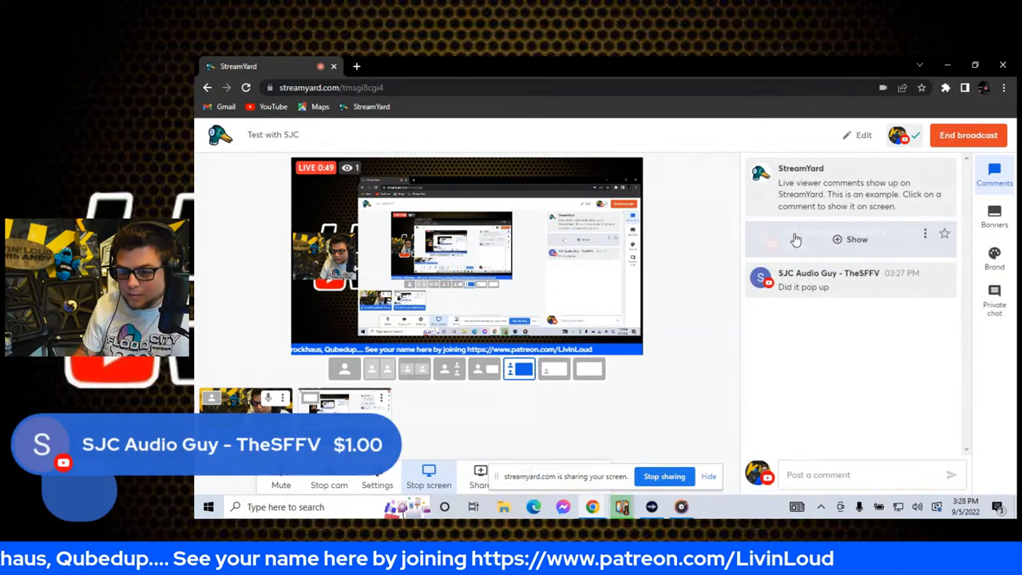
- Hide the $1.00 super chat overlay from the live broadcast
{"action": "left_click", "coordinate": [850, 239]}
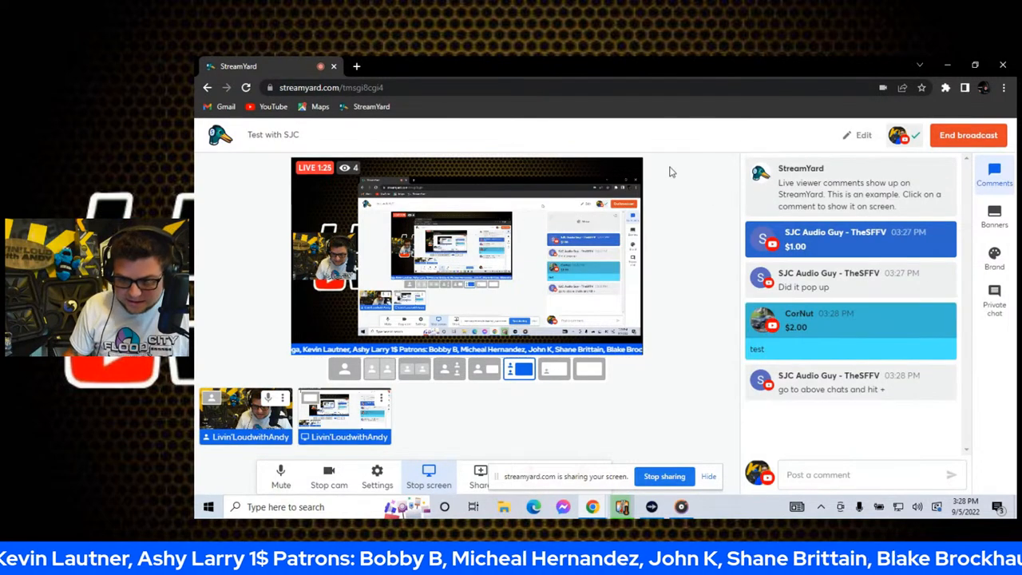
{"action": "mouse_move", "coordinate": [705, 174]}
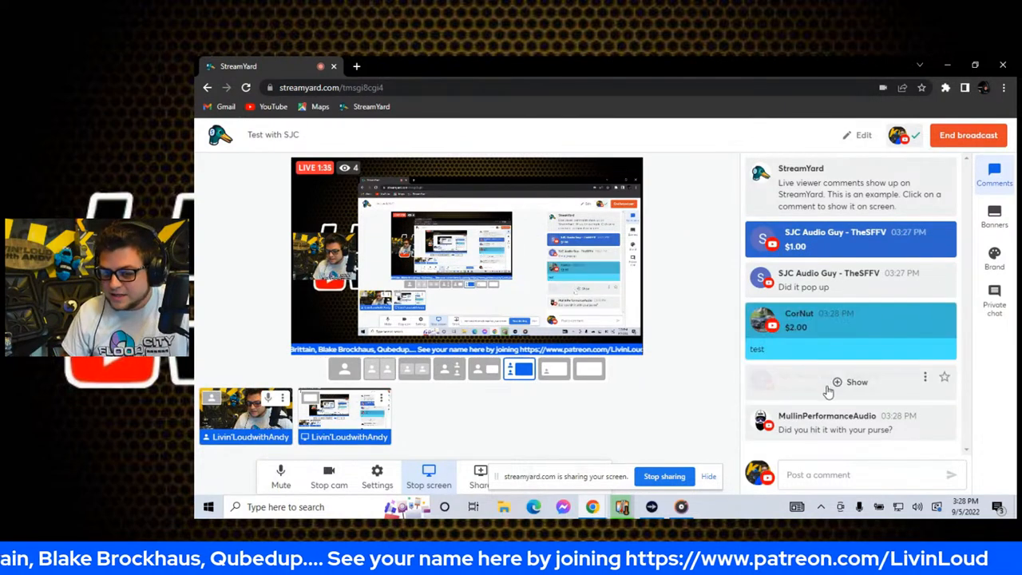
{"action": "left_click", "coordinate": [856, 382]}
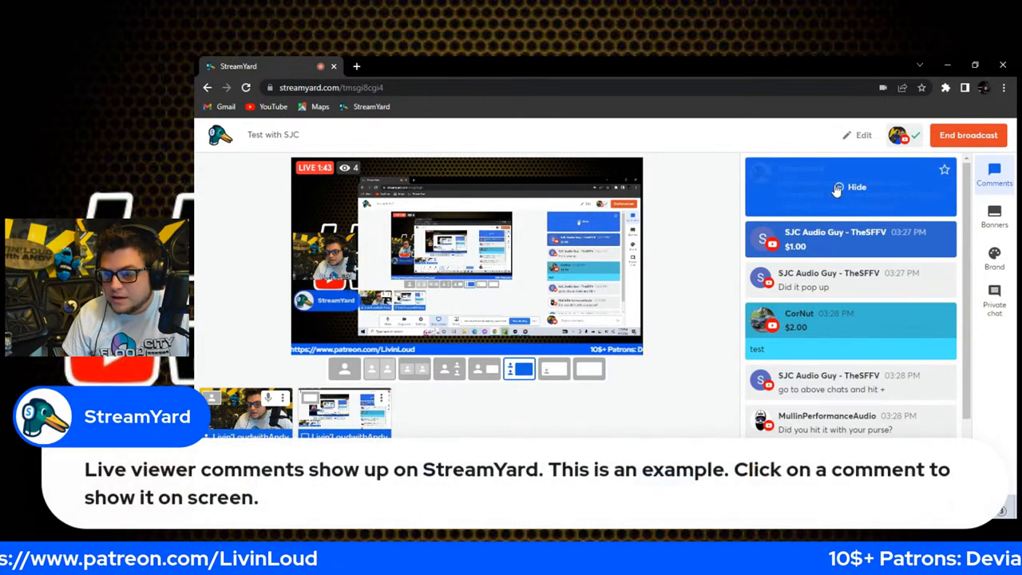
{"action": "left_click", "coordinate": [856, 185]}
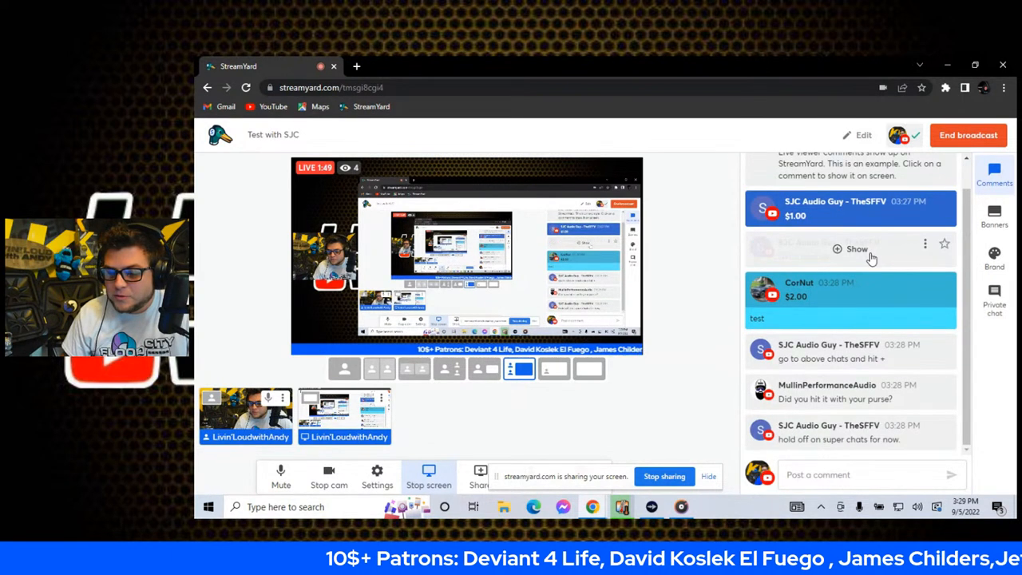
{"action": "left_click", "coordinate": [856, 431]}
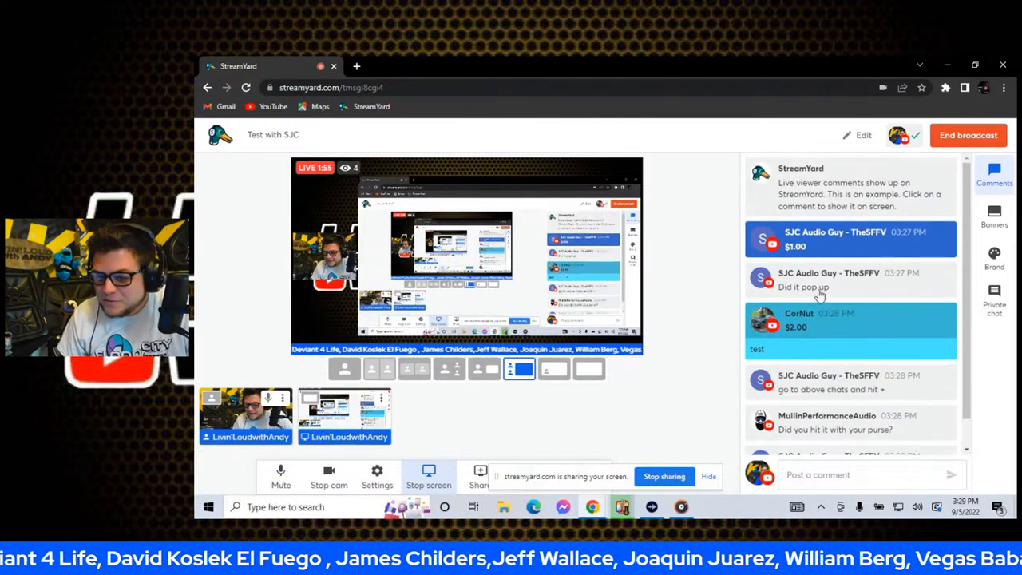
{"action": "left_click", "coordinate": [850, 240]}
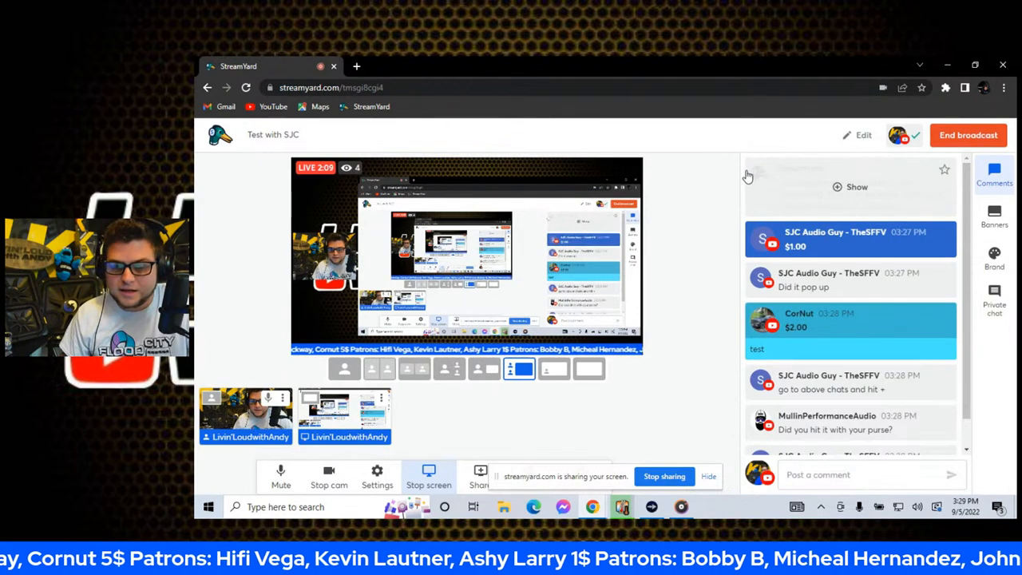
{"action": "mouse_move", "coordinate": [914, 195]}
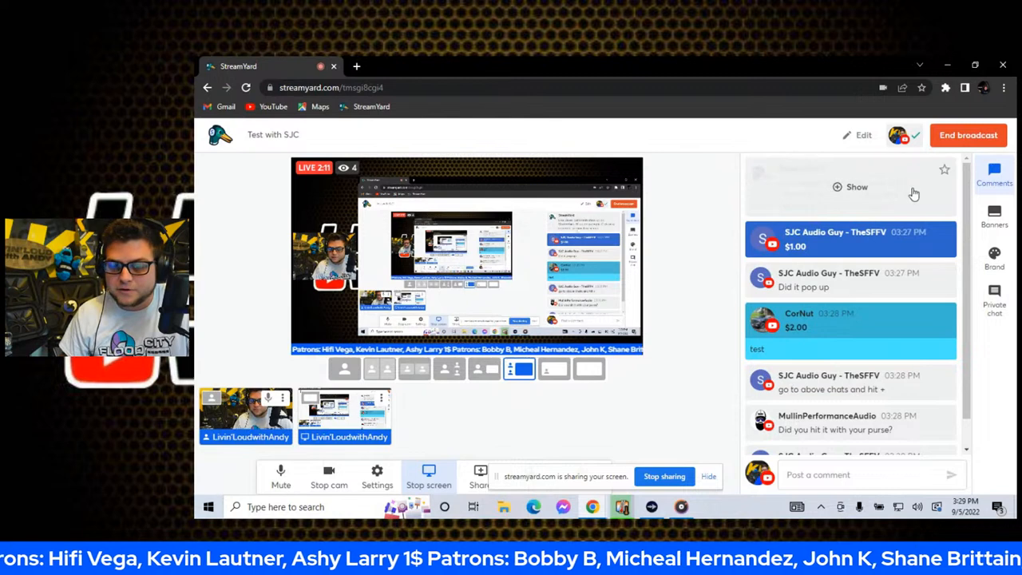